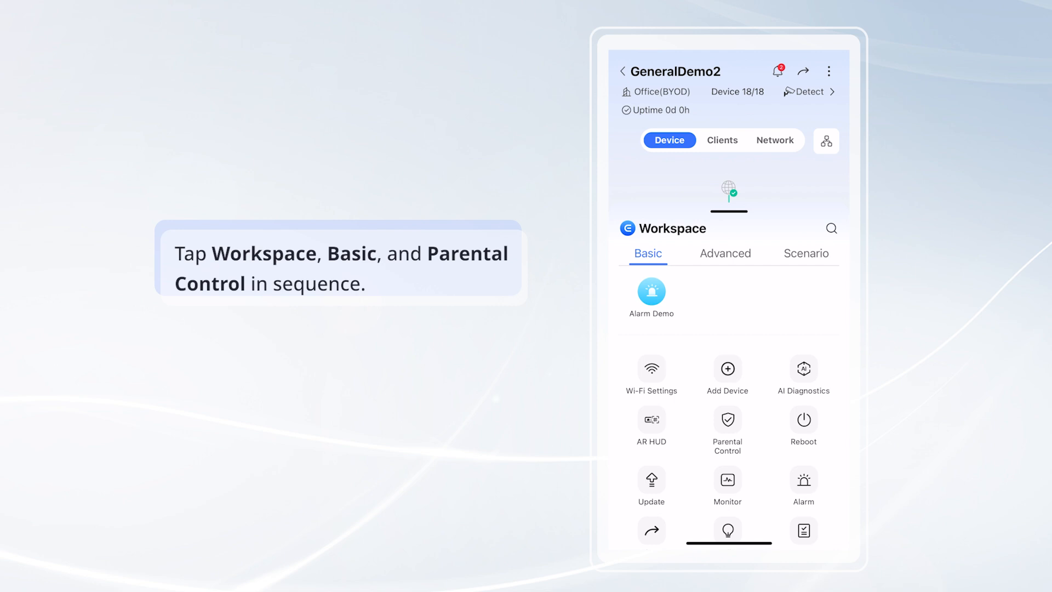
Step: Open Parental Control and select iPhone 13 as the user to restrict
left_click(726, 424)
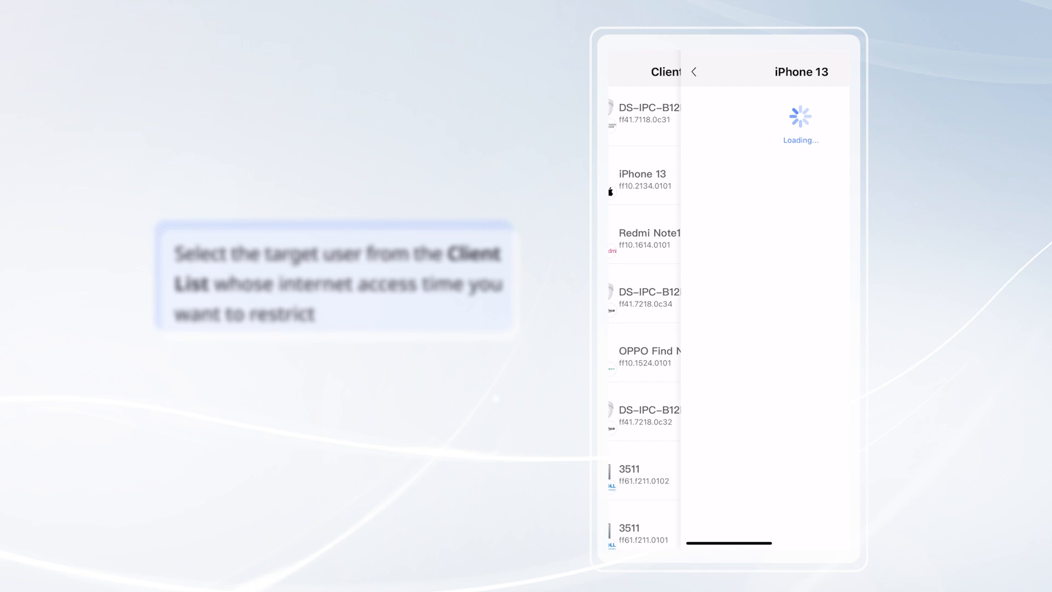
left_click(640, 180)
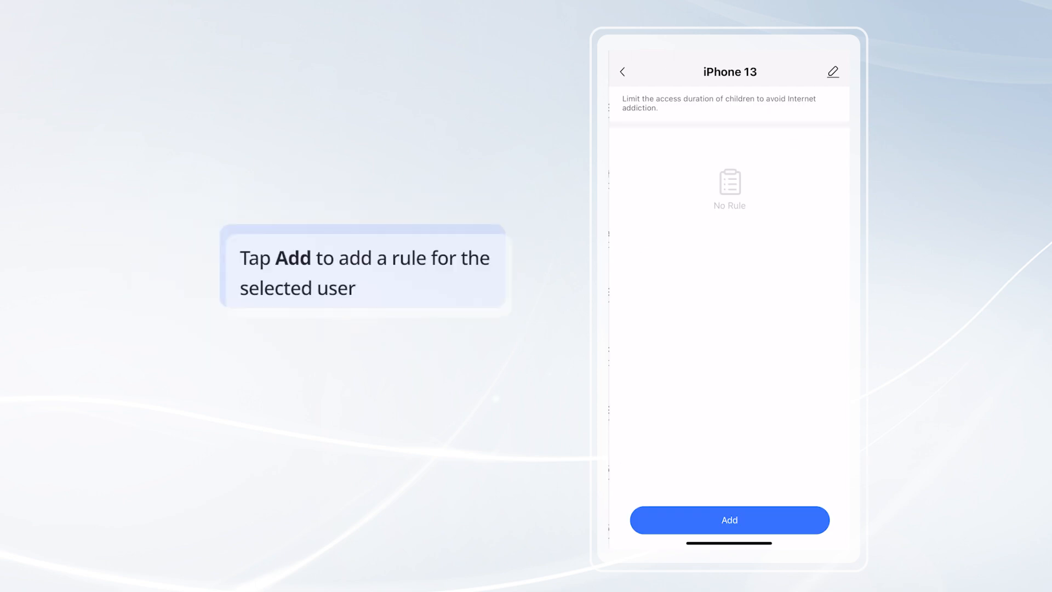
Step: Add a block rule repeating Weekday, from 19:15 to 22:15
left_click(730, 520)
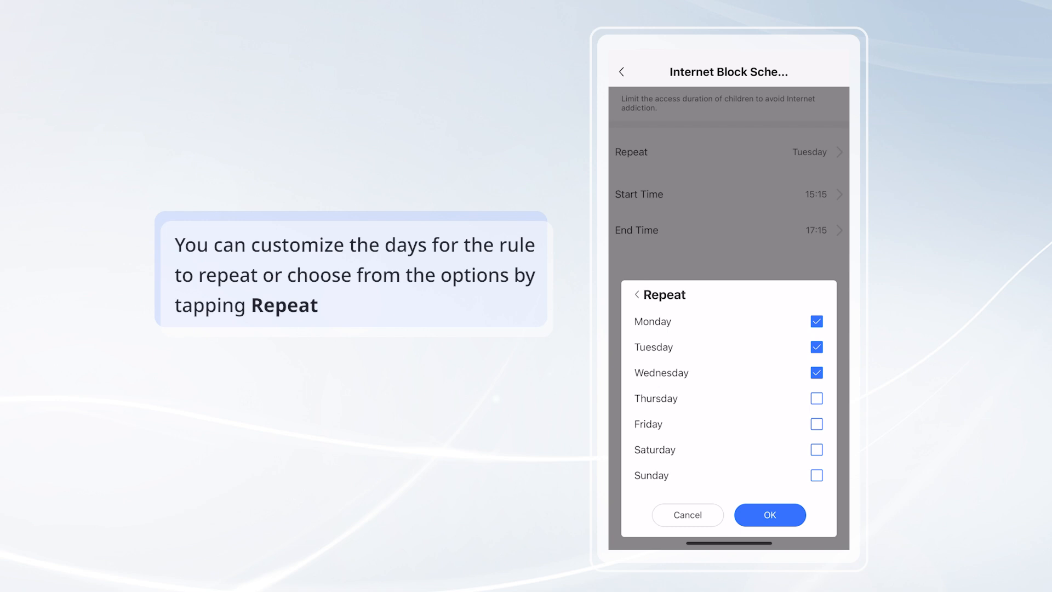
left_click(636, 293)
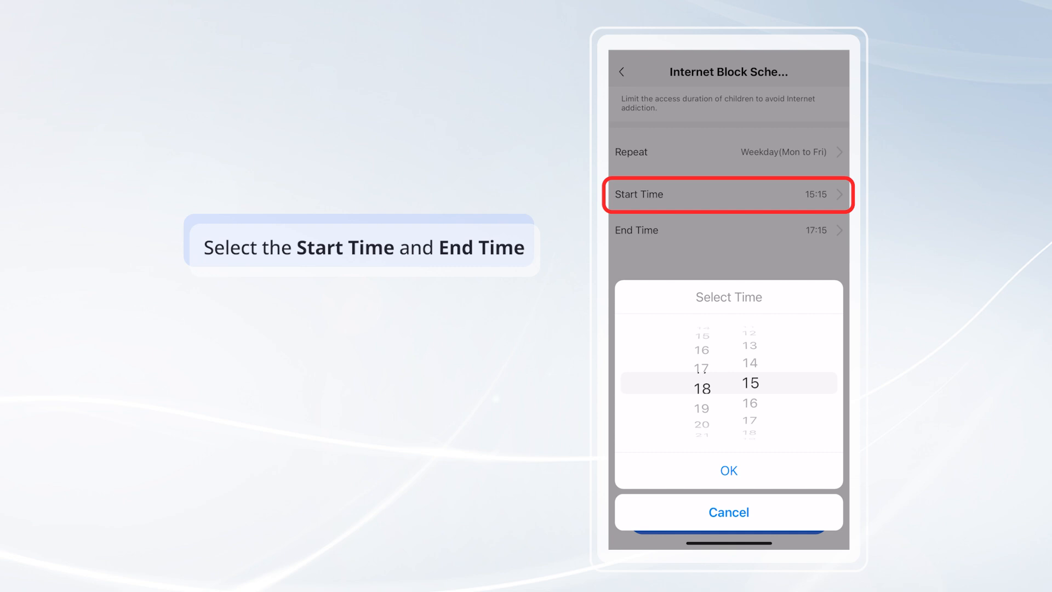
left_click(729, 470)
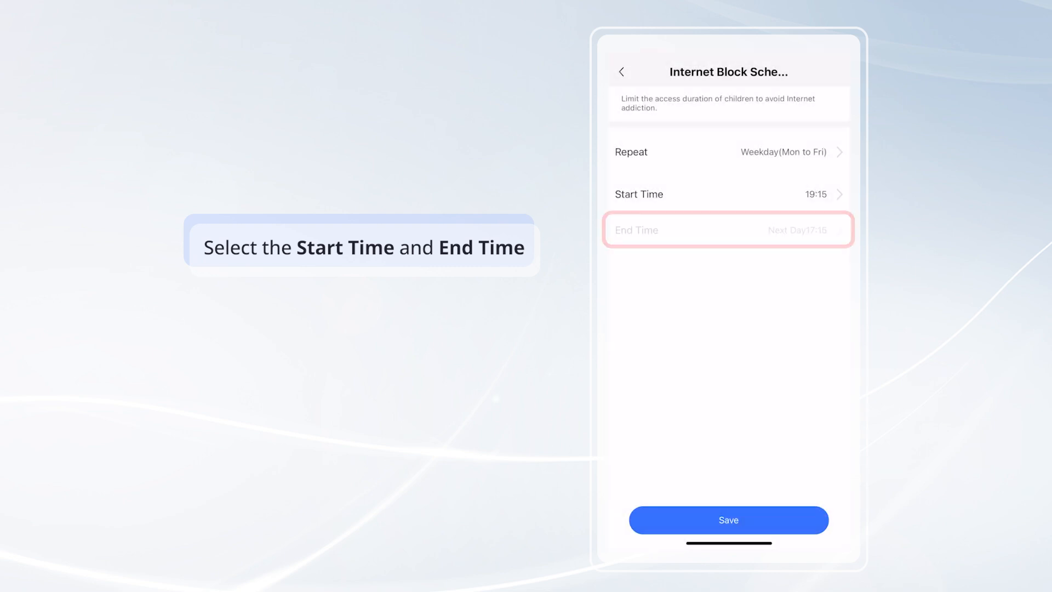
left_click(728, 230)
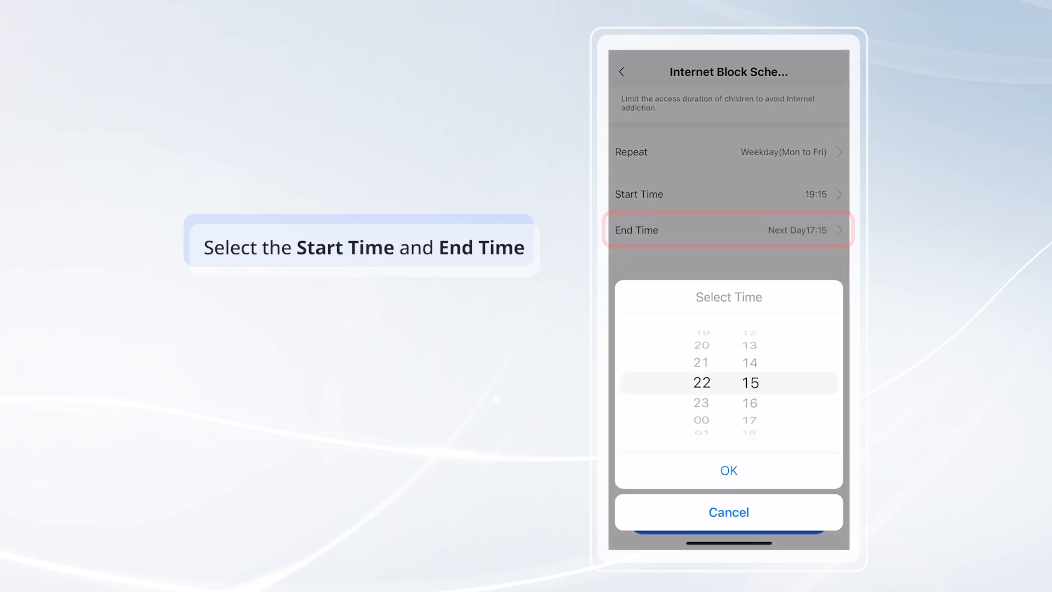
left_click(728, 470)
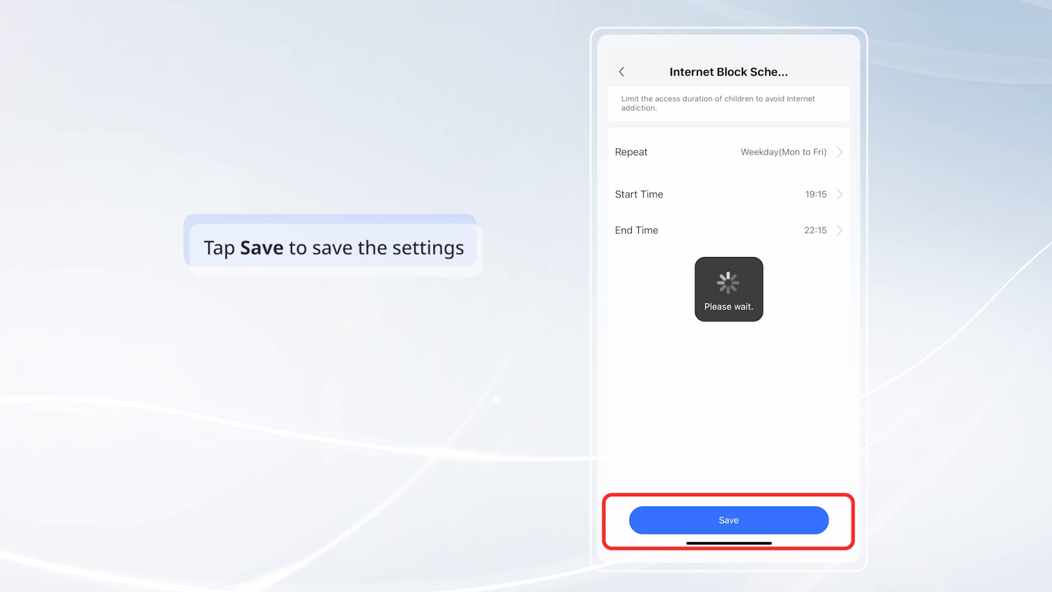
Step: Save the weekday 19:15–22:15 rule and return to the GeneralDemo2 workspace
left_click(728, 520)
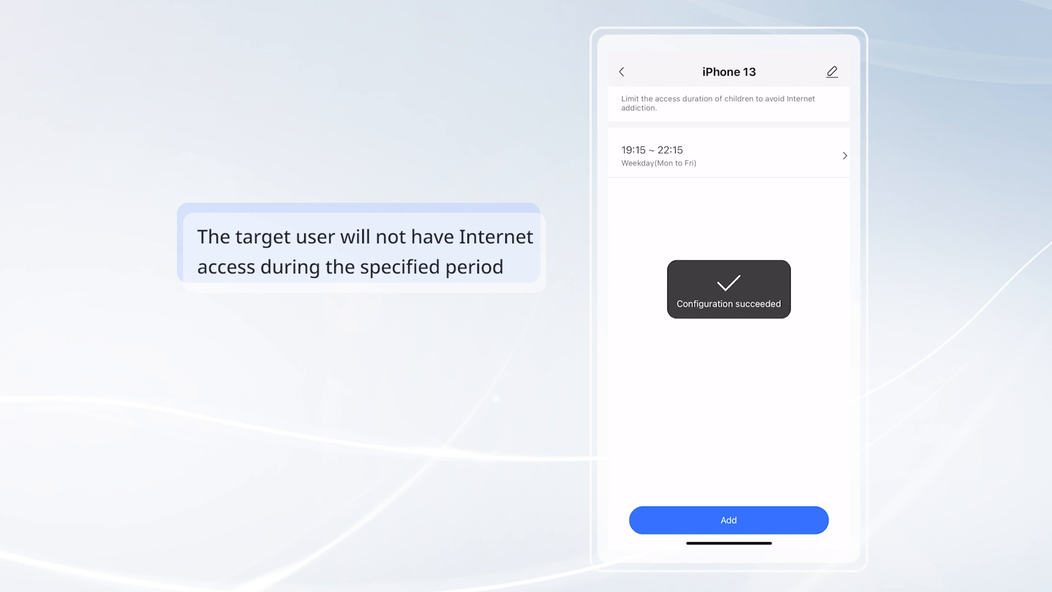
left_click(621, 71)
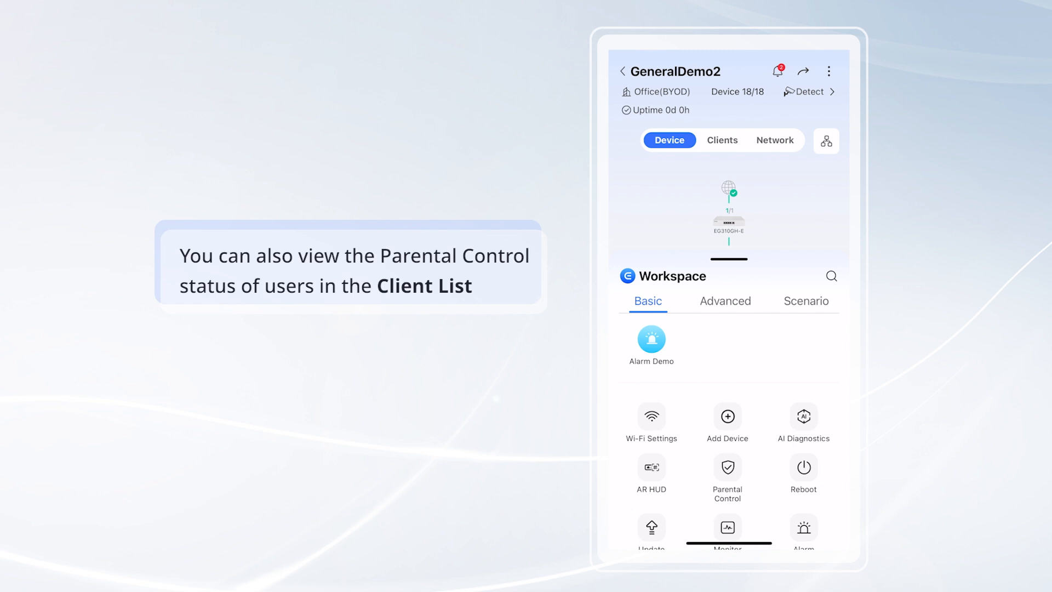
Step: From the client list, edit iPhone 13's rule to repeat Everyday and save
left_click(722, 140)
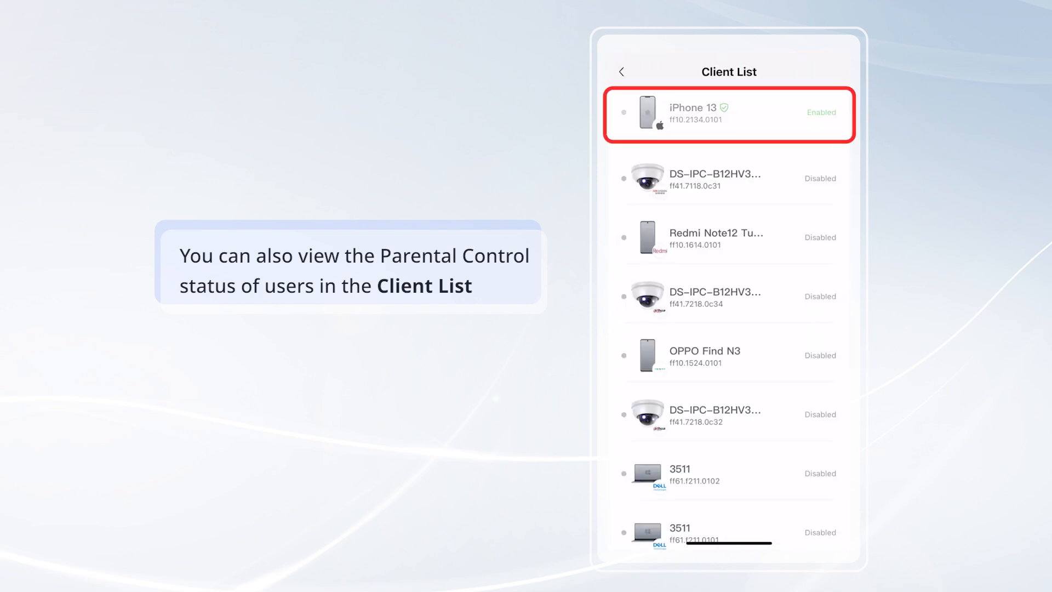
left_click(729, 114)
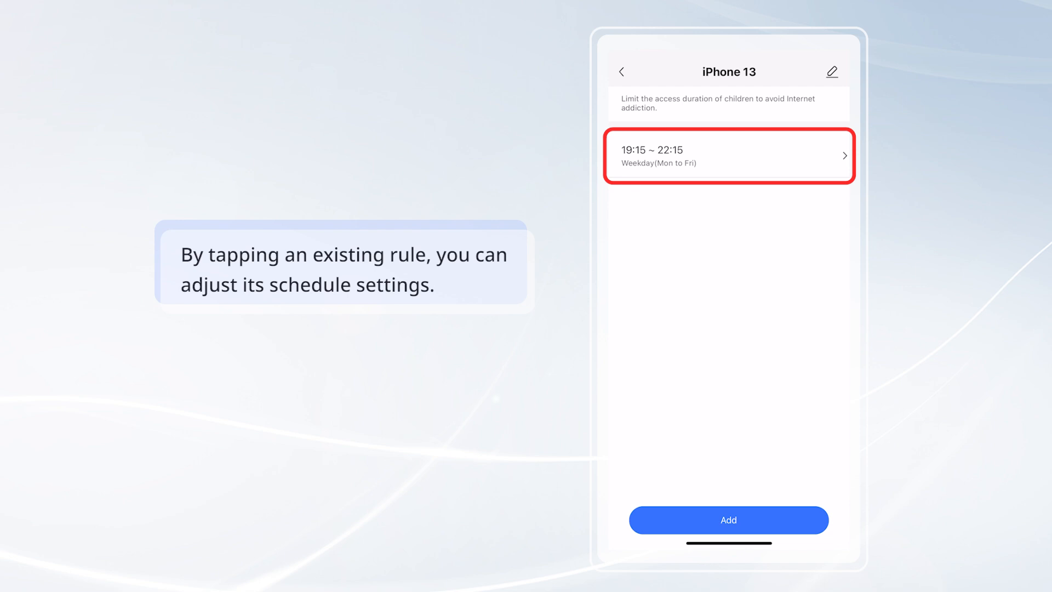
left_click(728, 155)
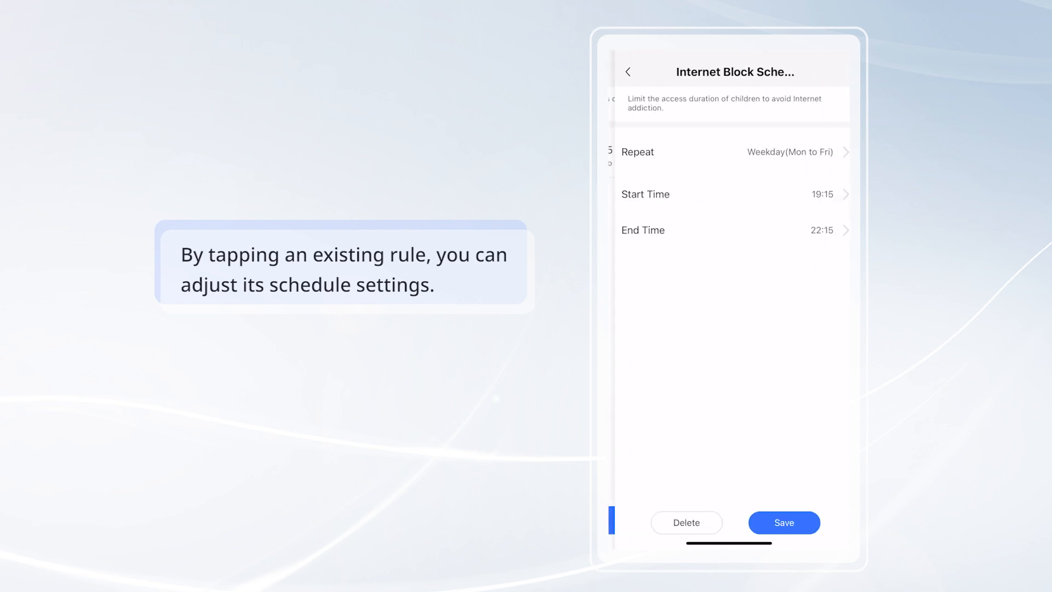
left_click(735, 152)
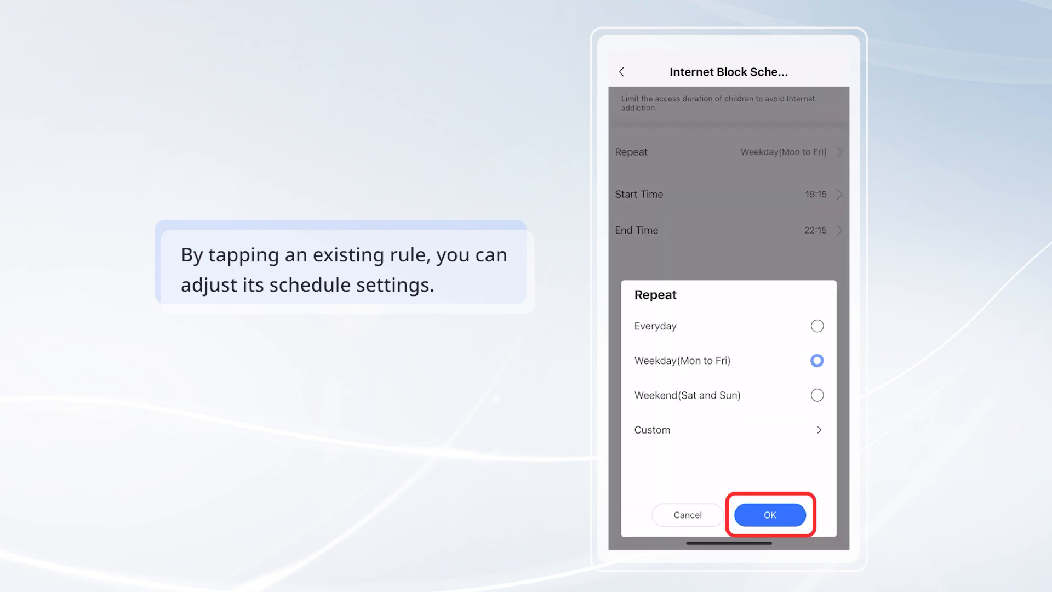
left_click(769, 514)
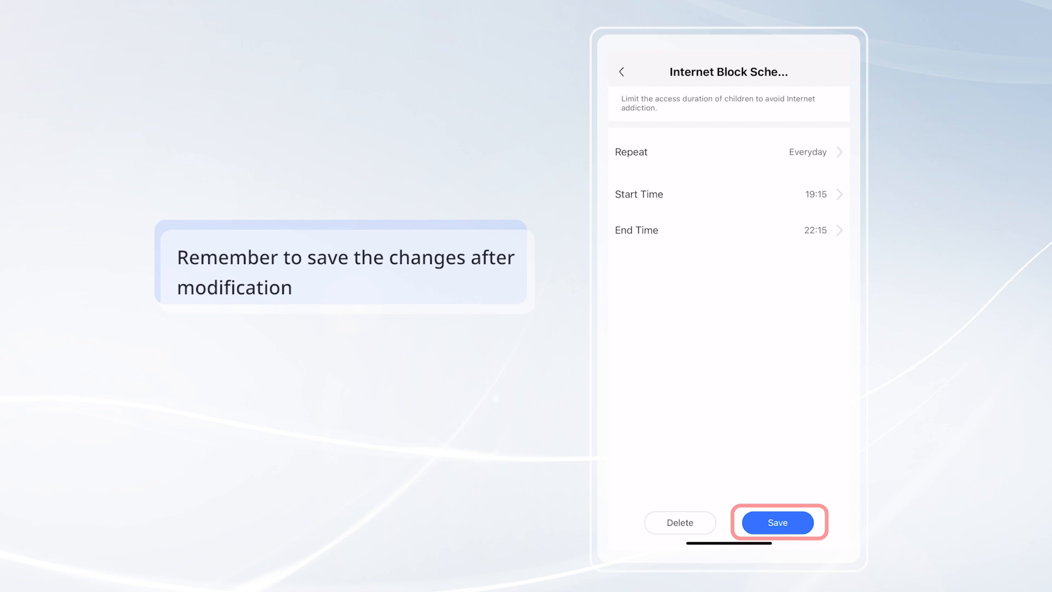
left_click(778, 522)
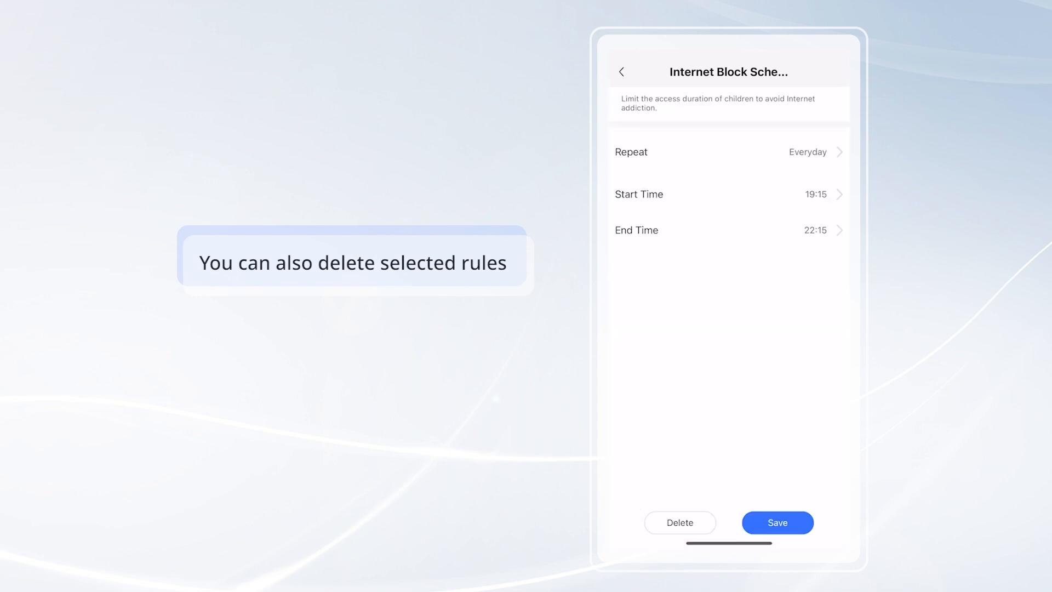
Step: Delete iPhone 13's 19:15–22:15 internet block rule
left_click(679, 522)
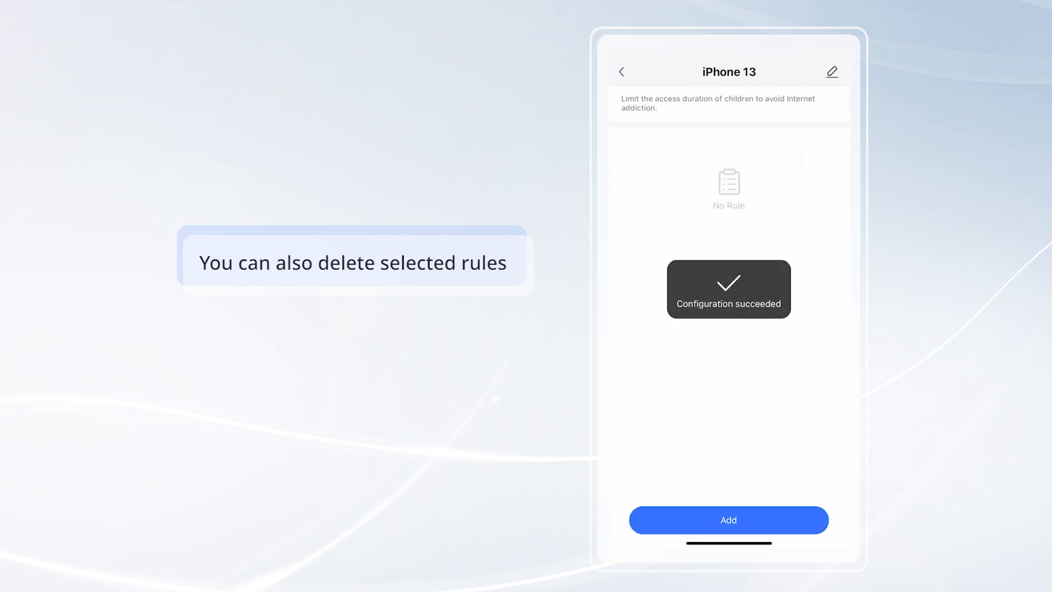